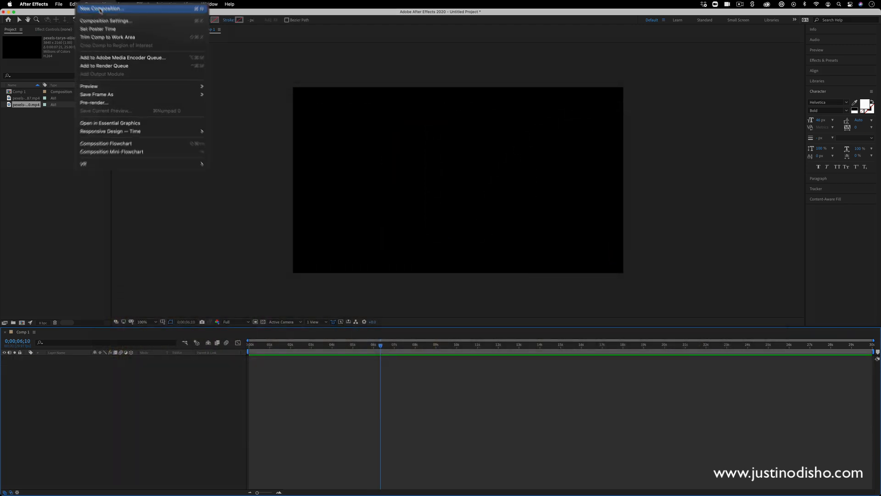
Create the HDTV 1080 29.97, 0;00;30;00 composition Comp 2 and confirm
left_click(101, 8)
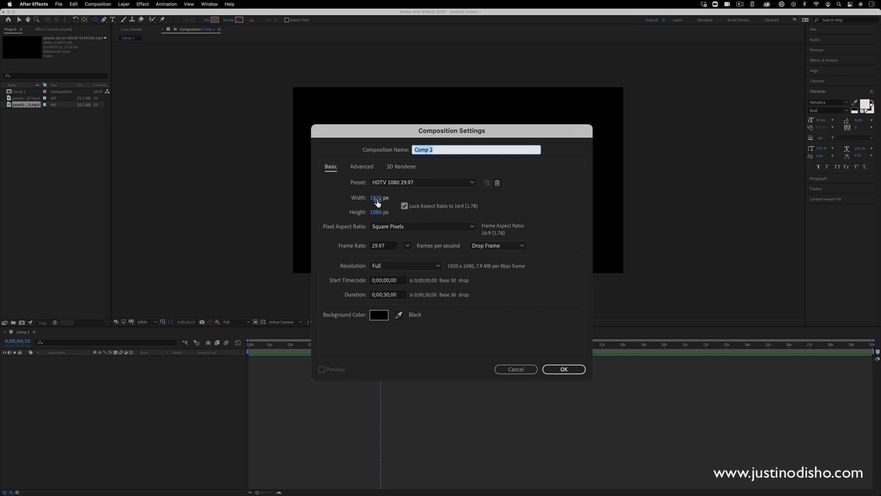
mouse_move(404, 234)
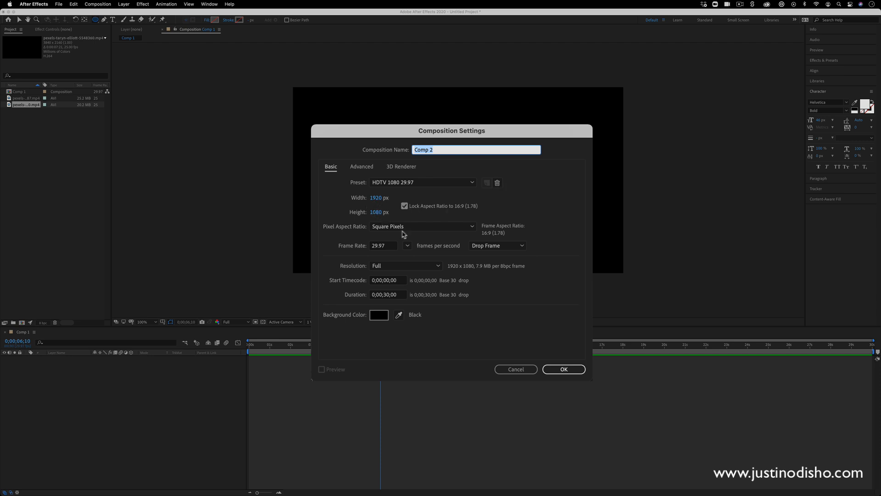
left_click(388, 294)
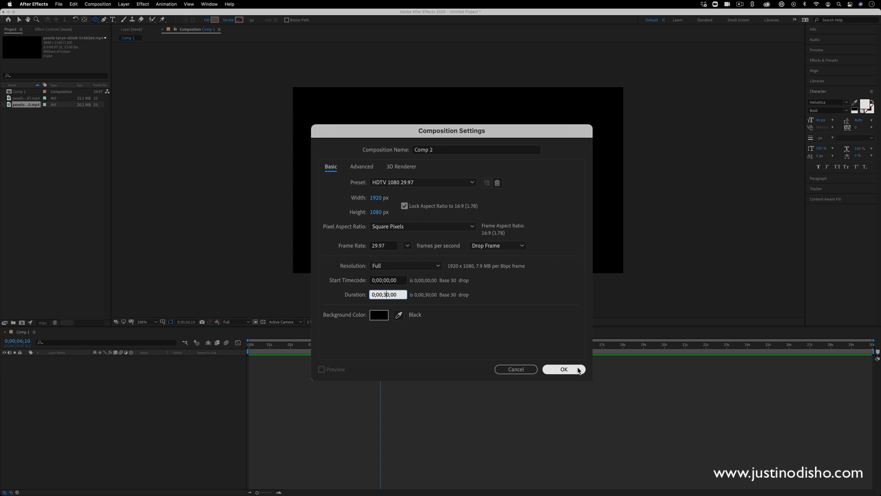
left_click(564, 369)
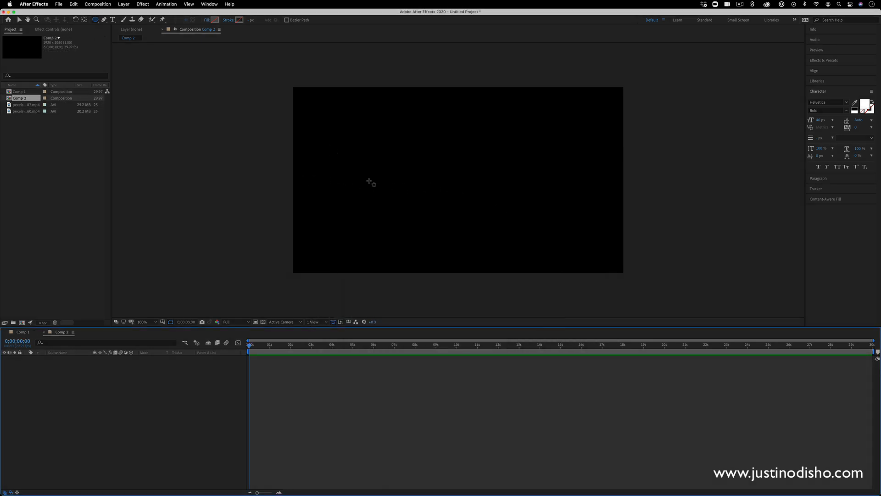
mouse_move(464, 205)
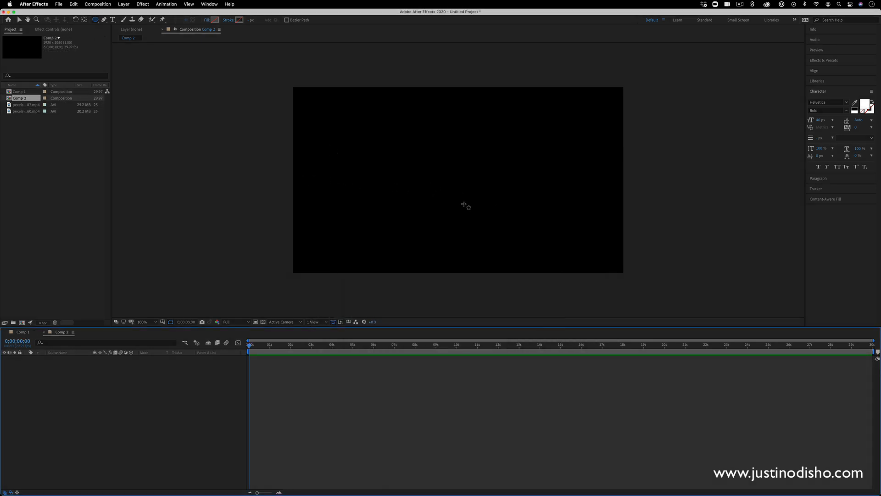
mouse_move(269, 71)
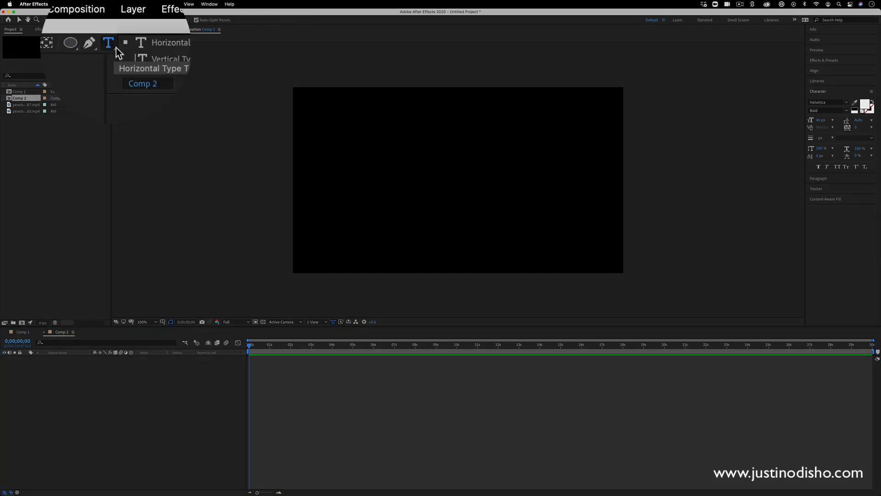
Add a text layer reading TEXT BORDER and raise it to Helvetica Bold 46 px
left_click(170, 42)
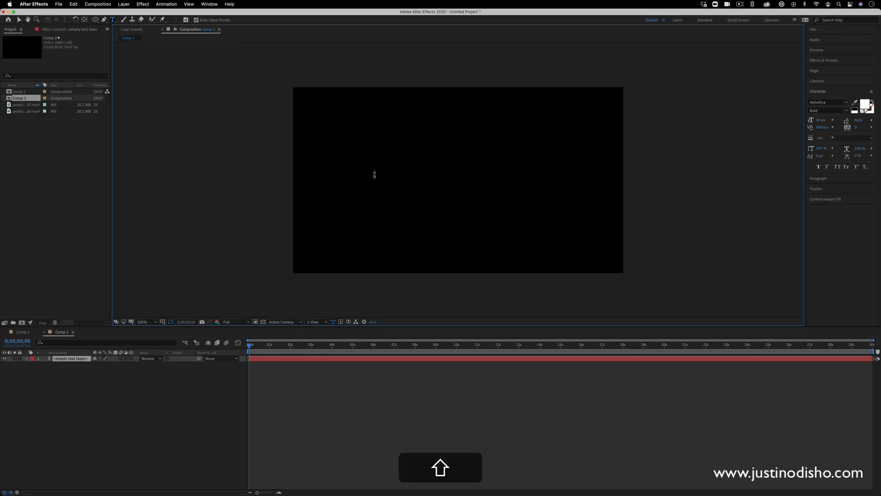
type("TEXT")
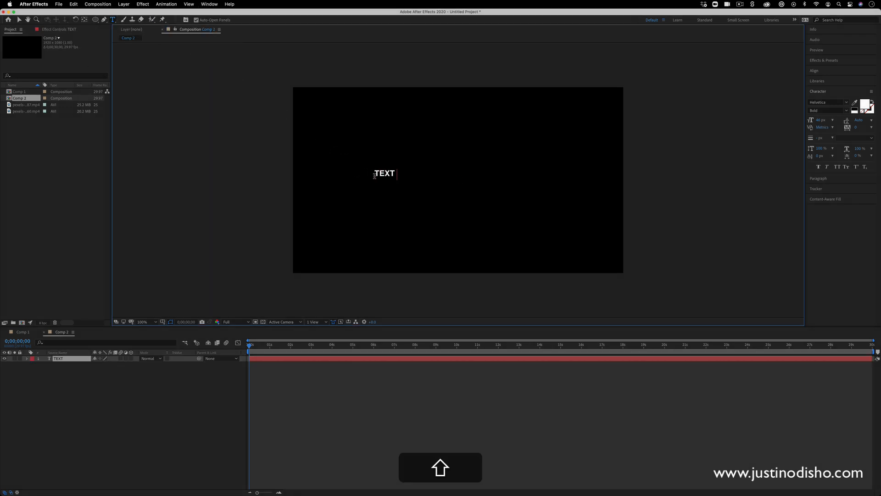
type("BORDER")
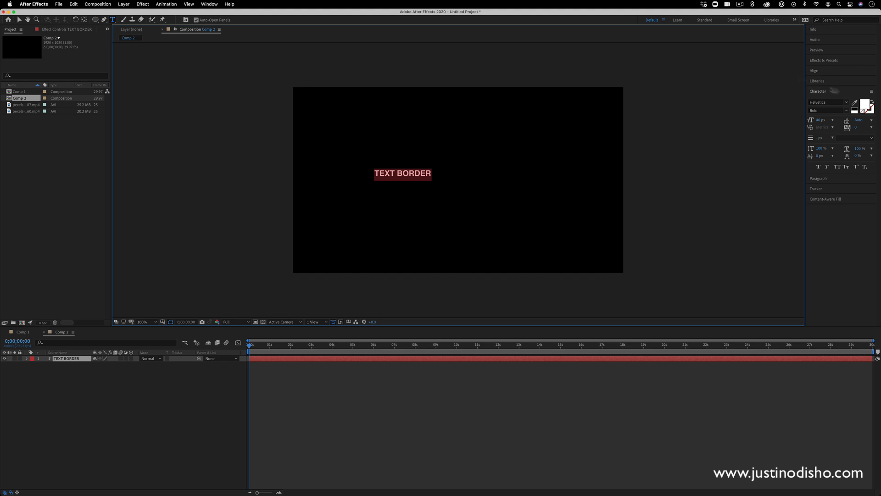
left_click(818, 91)
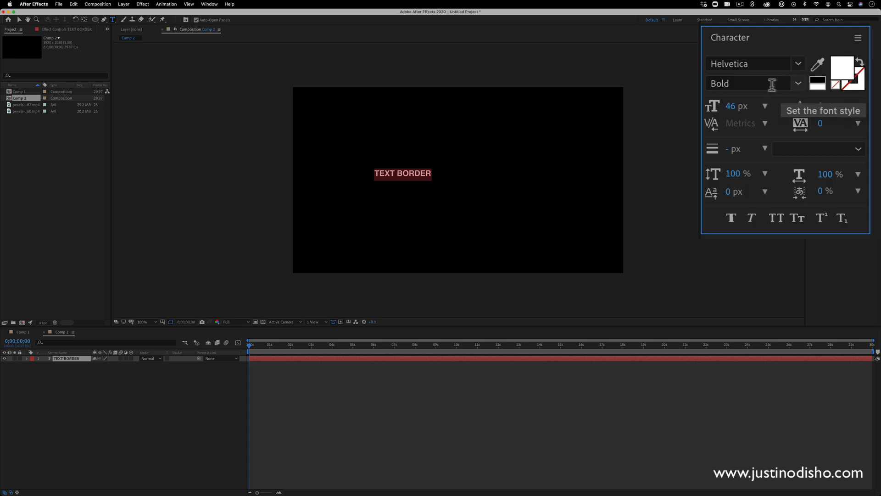
mouse_move(735, 106)
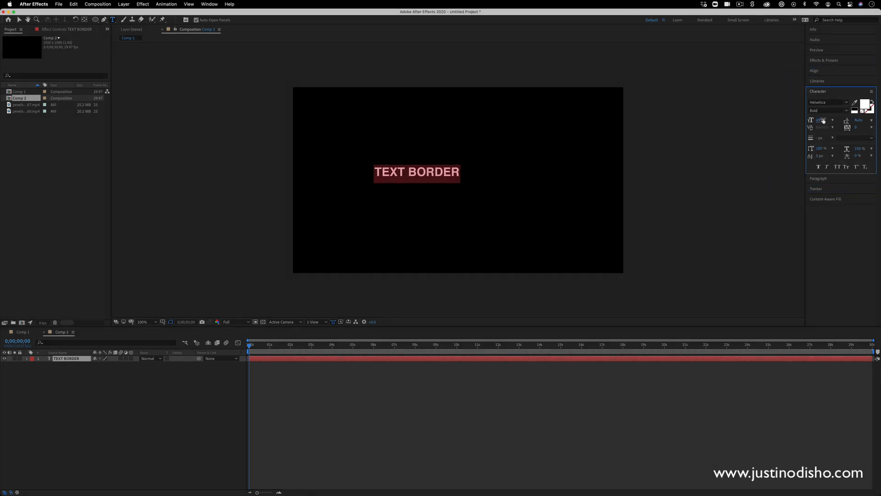
mouse_move(823, 119)
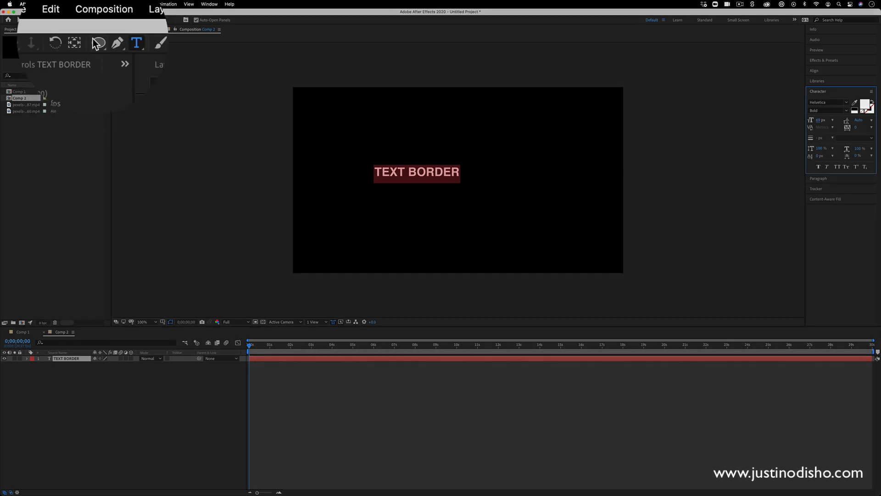
Draw a circular ellipse mask (Mask 1) over the text in the frame's centre
left_click(96, 43)
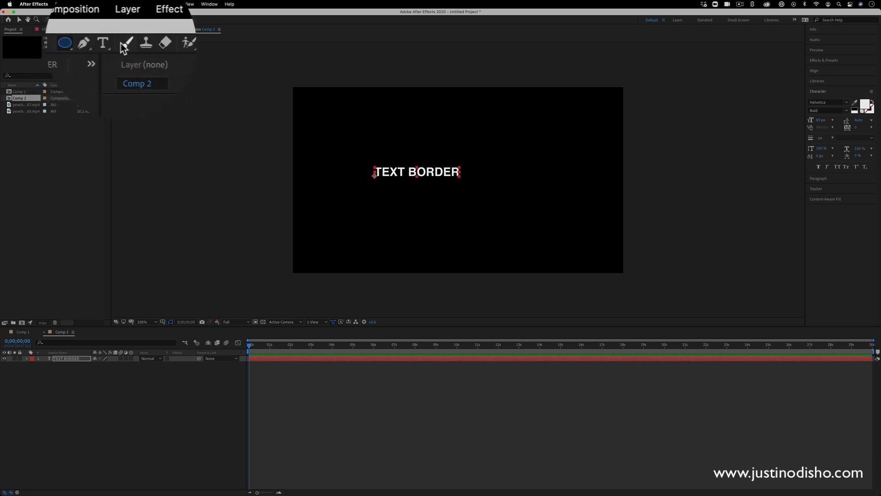
left_click(111, 43)
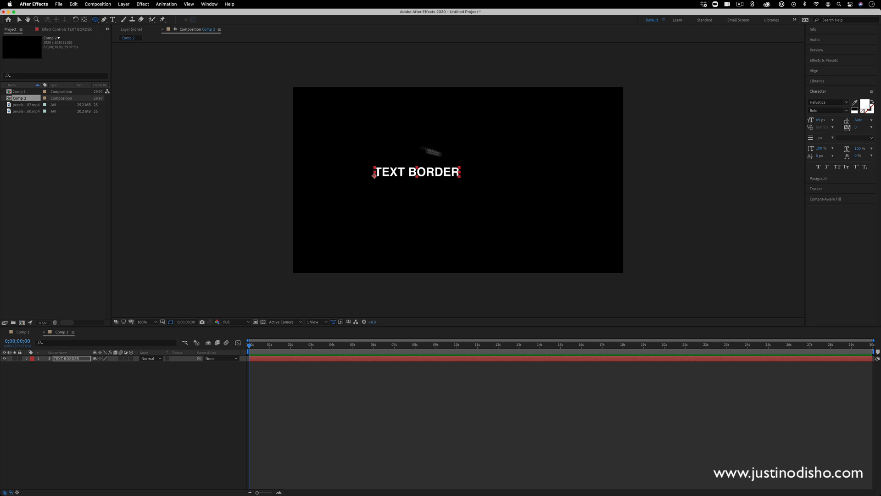
left_click(26, 359)
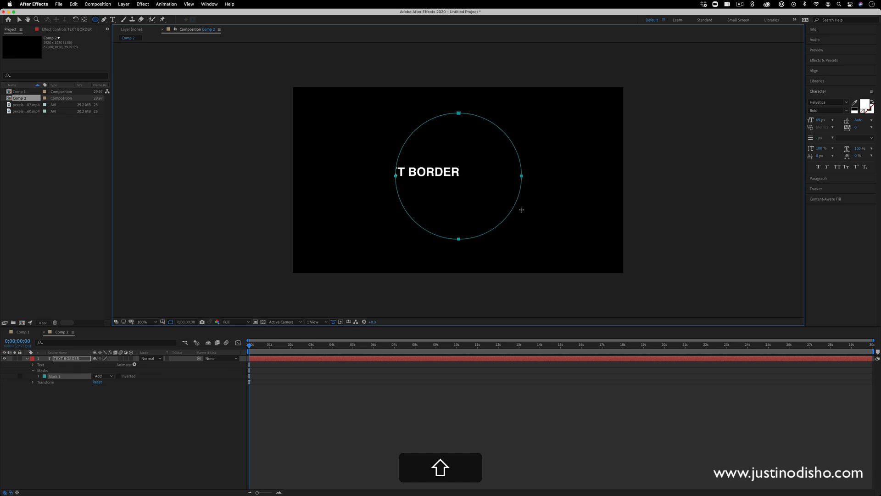
mouse_move(536, 212)
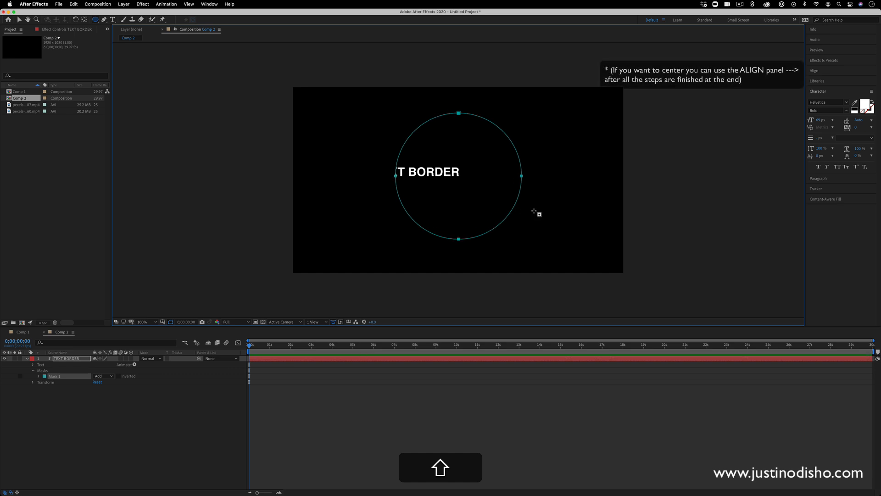
mouse_move(418, 162)
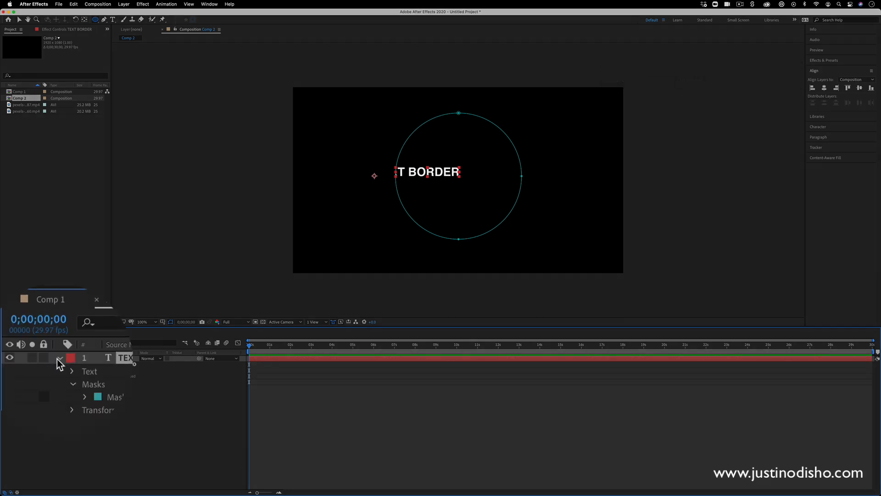
Set the text's Path Options path to Mask 1 so the lettering curves along the circle
left_click(72, 371)
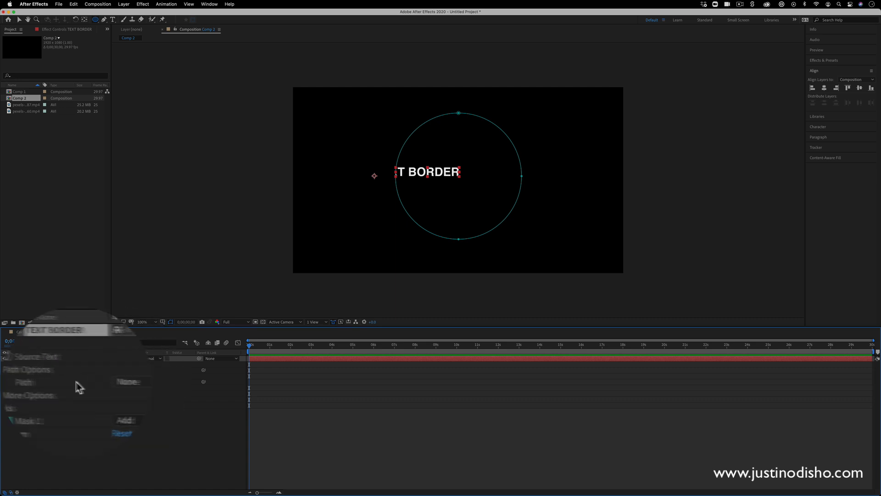
left_click(121, 359)
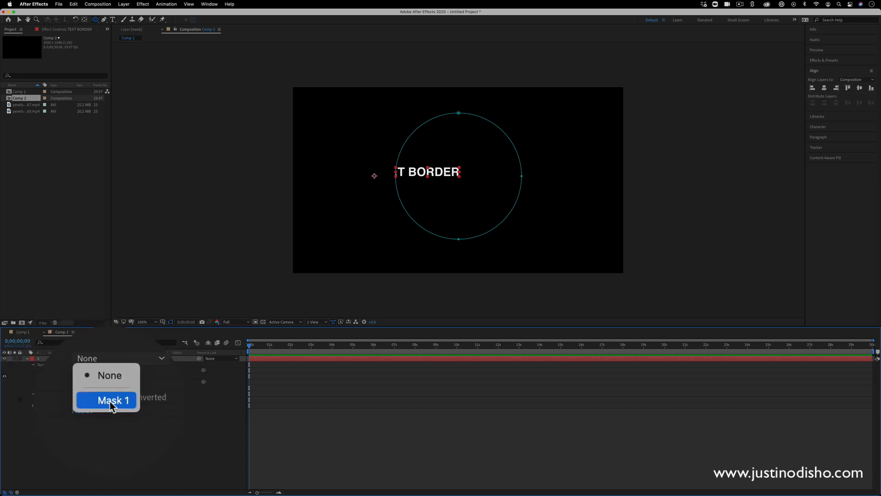
left_click(113, 400)
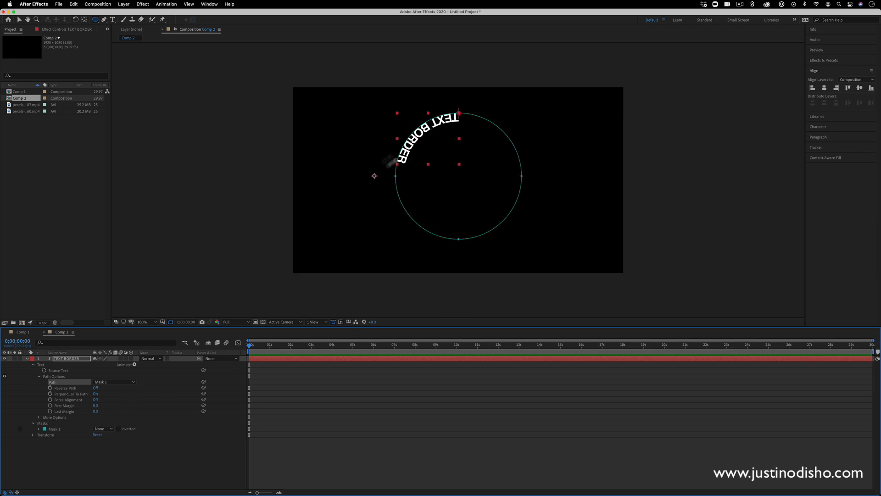
left_click(103, 19)
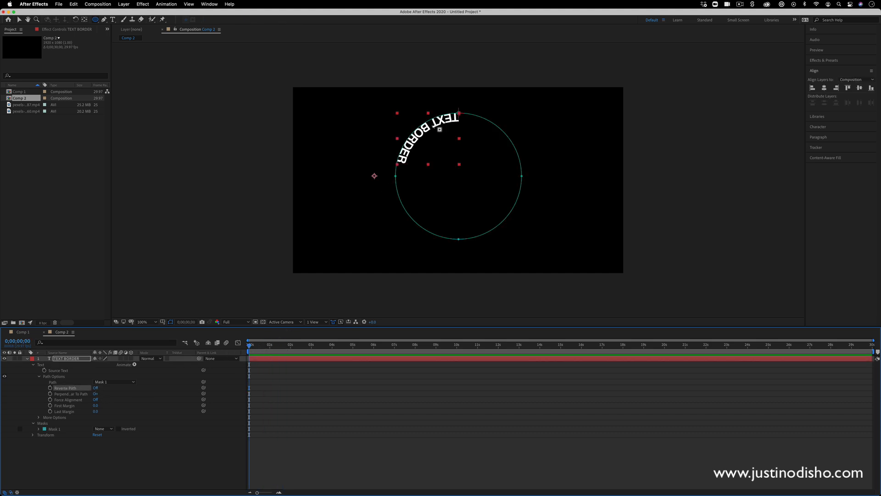
Turn Reverse Path on and leave Perpendicular To Path on after comparing both states
left_click(95, 387)
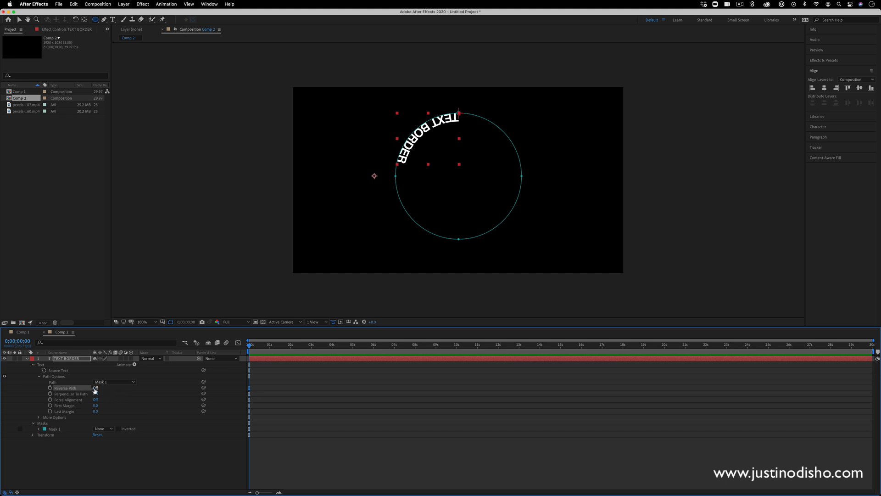
left_click(95, 387)
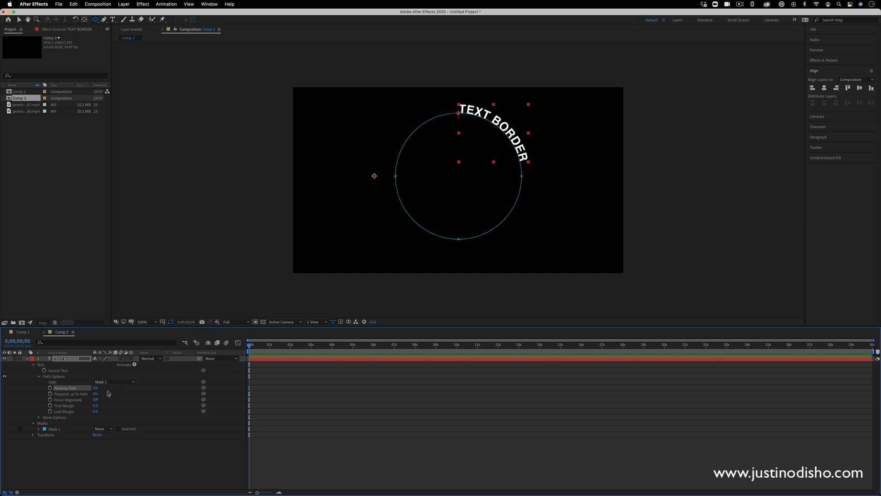
left_click(95, 394)
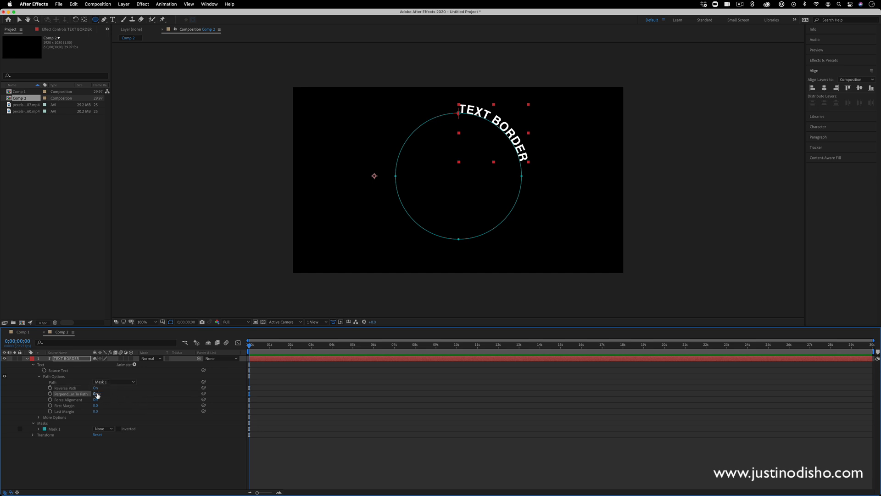
left_click(96, 394)
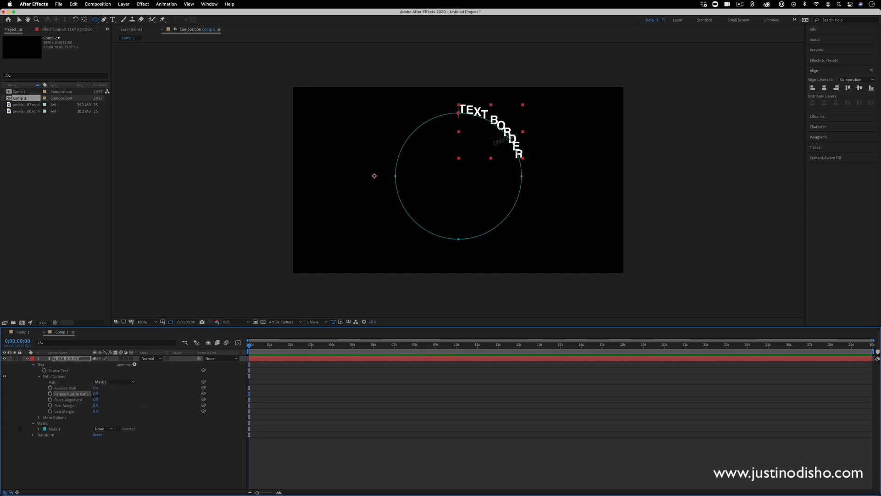
left_click(95, 394)
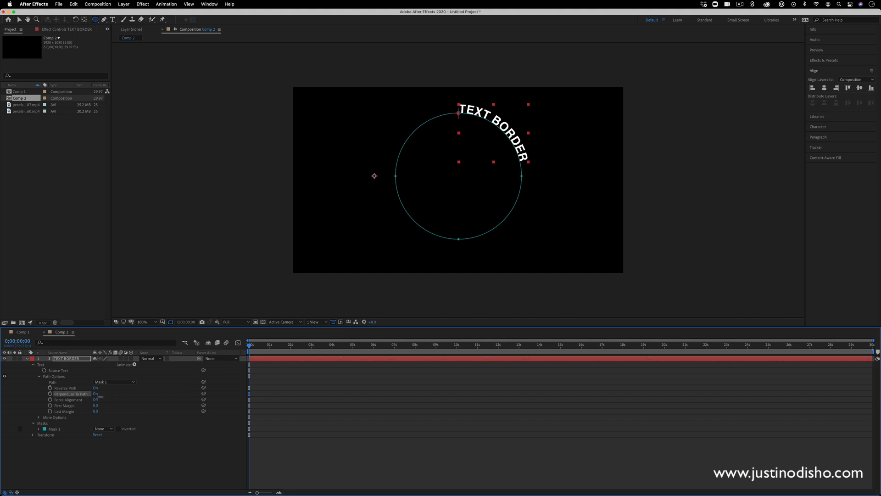
left_click(95, 394)
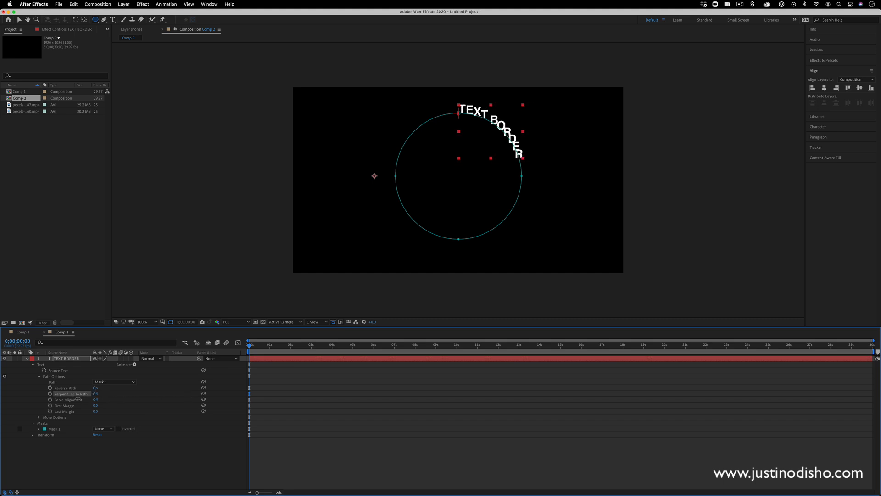
left_click(95, 394)
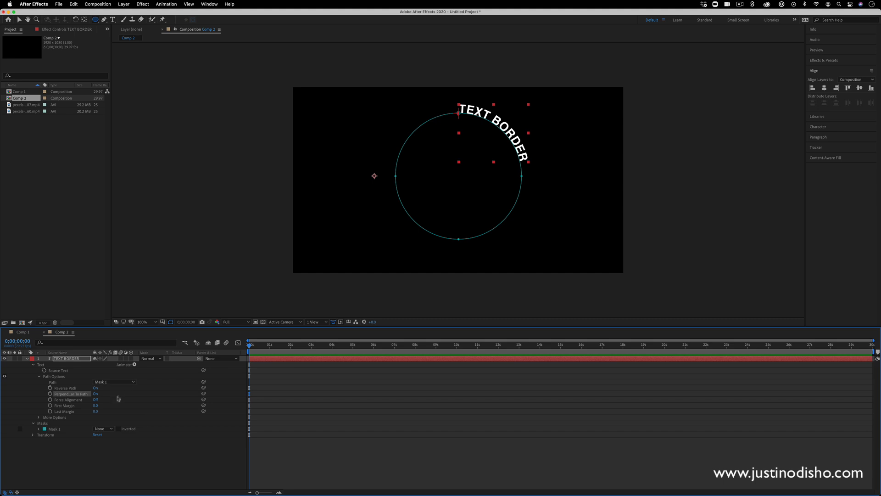
left_click(94, 399)
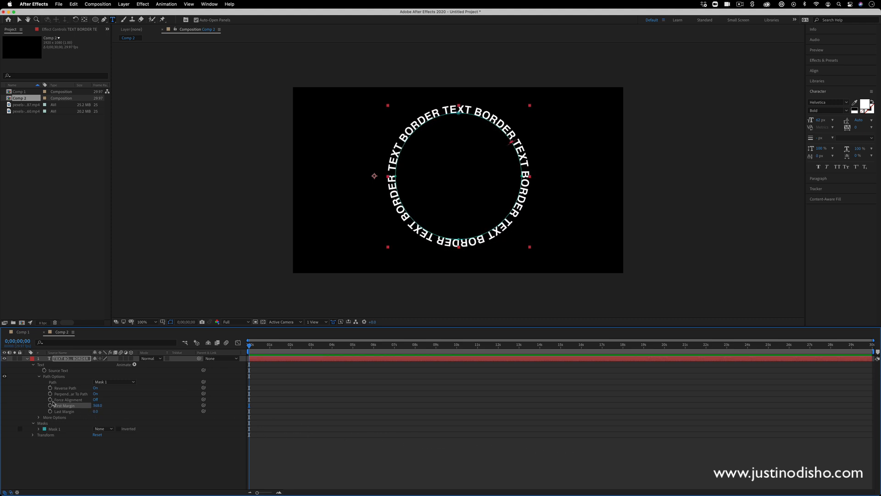
mouse_move(50, 405)
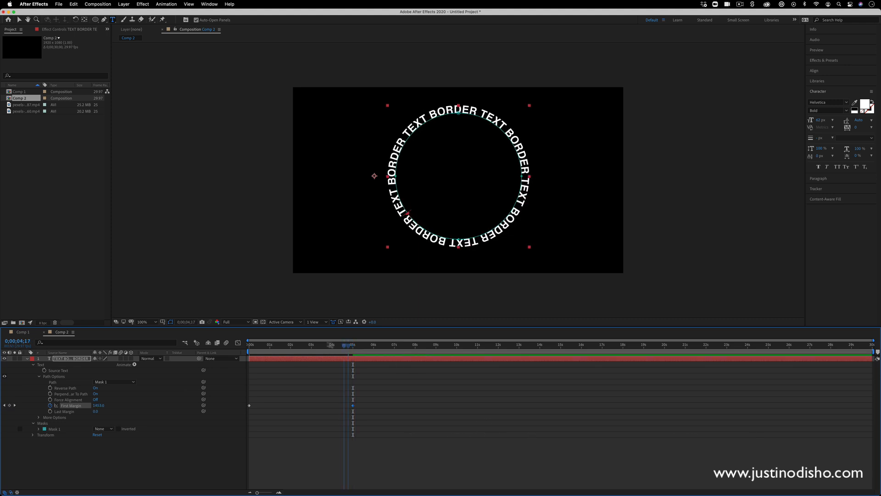
Scrub the timeline to review the motion, then clear the First Margin keyframes
left_click(249, 344)
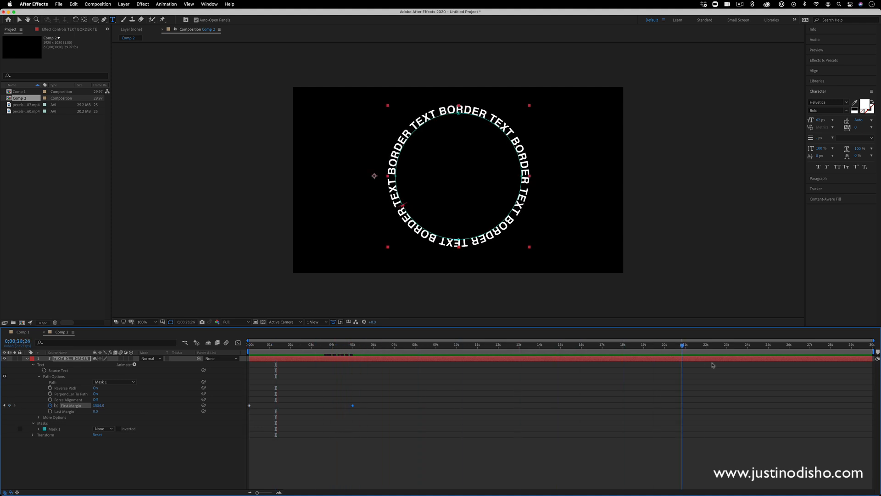
left_click(425, 345)
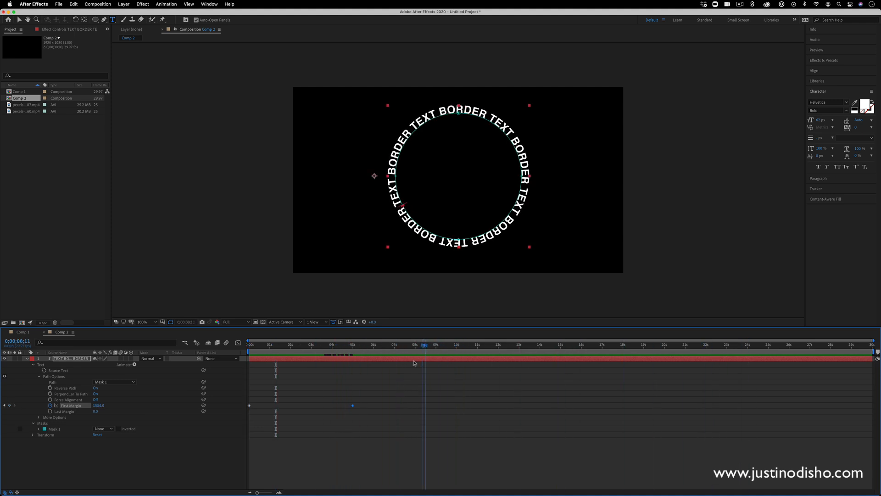
left_click(387, 344)
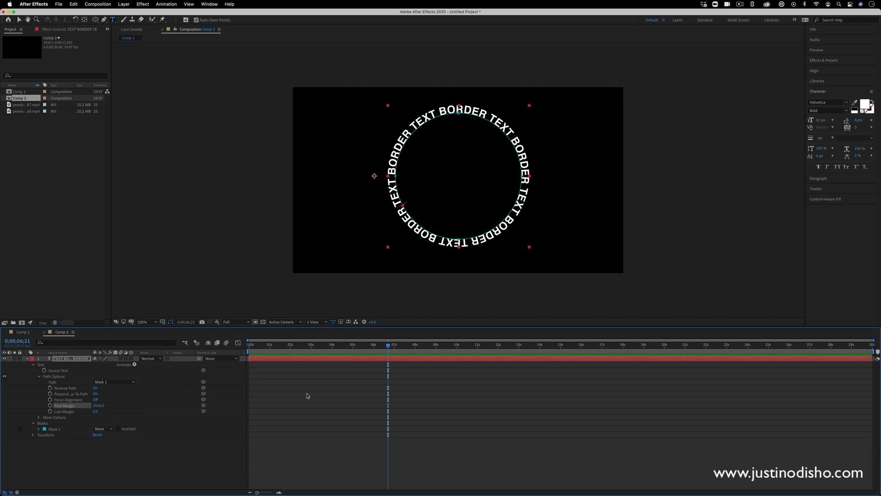
Drive First Margin with the expression time * 200 so the words travel around the circle
key("alt")
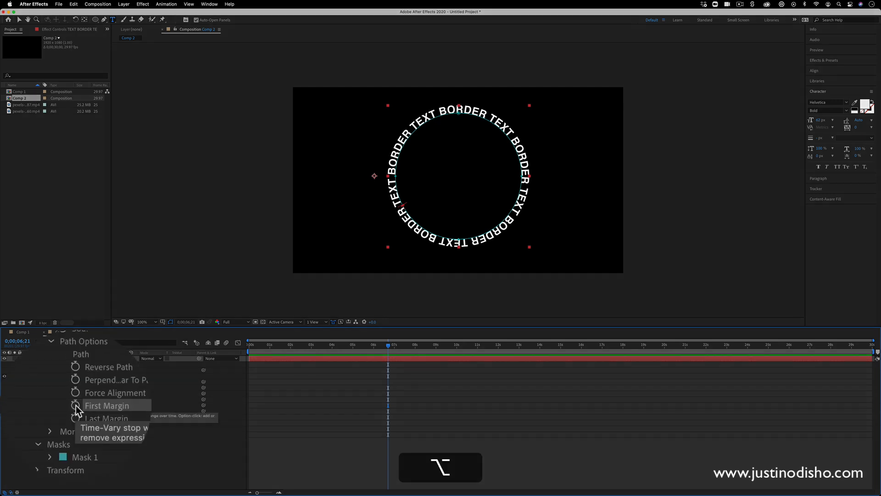
left_click(76, 405)
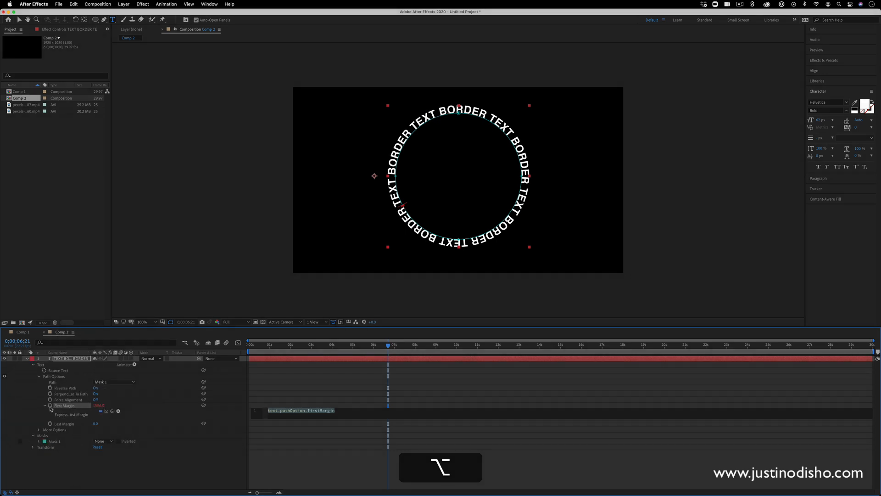
mouse_move(172, 410)
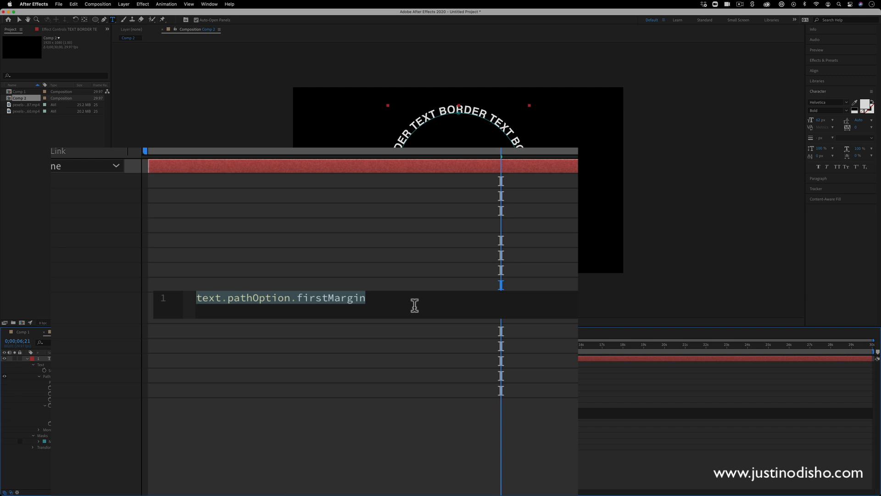
type("time")
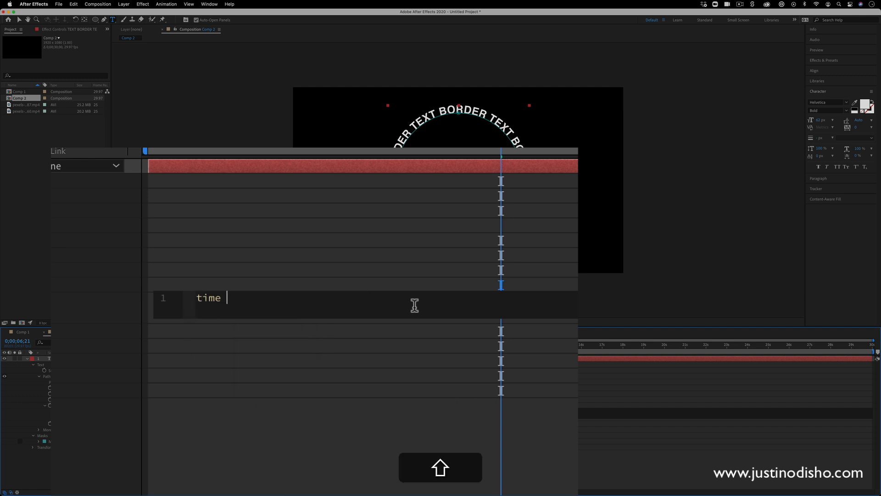
type("*")
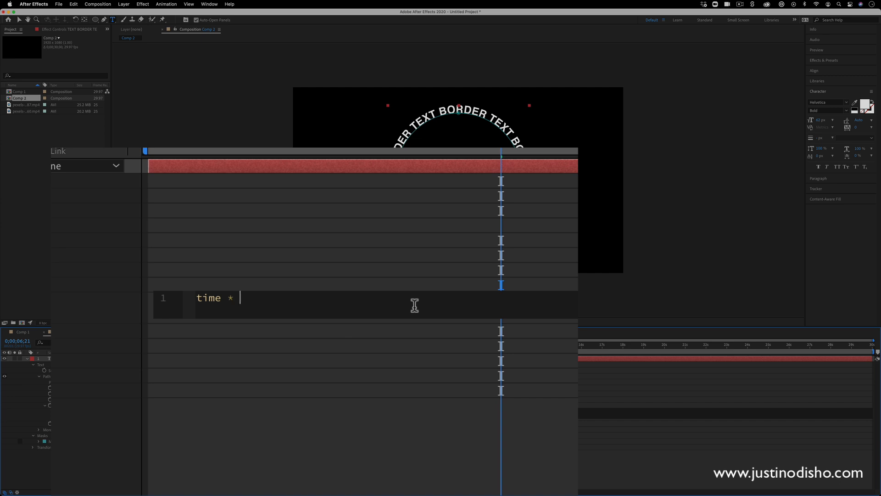
type("200")
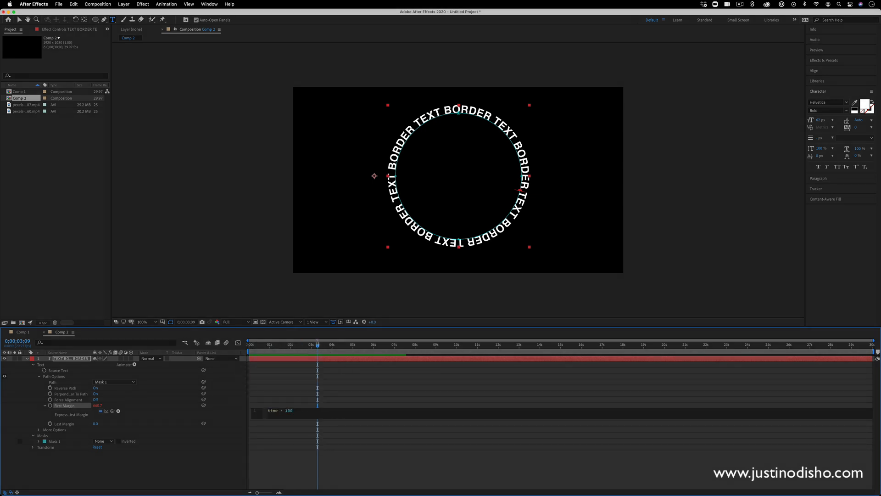
left_click(249, 344)
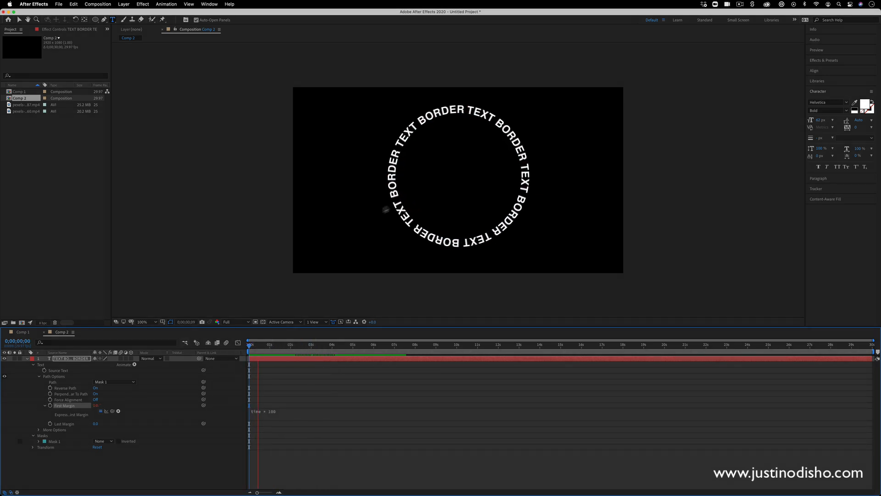
left_click(279, 344)
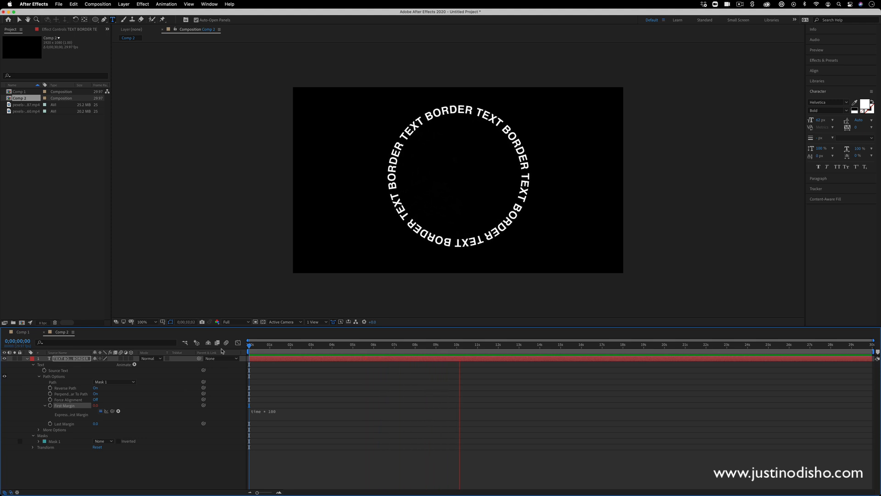
left_click(492, 343)
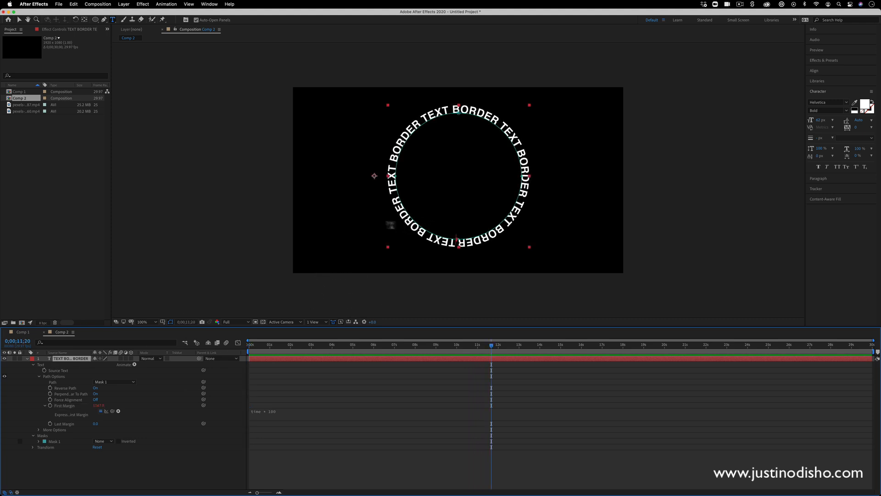
Draw a rectangle mask, remove the circle mask, and reverse the text path along the rectangle
left_click(97, 19)
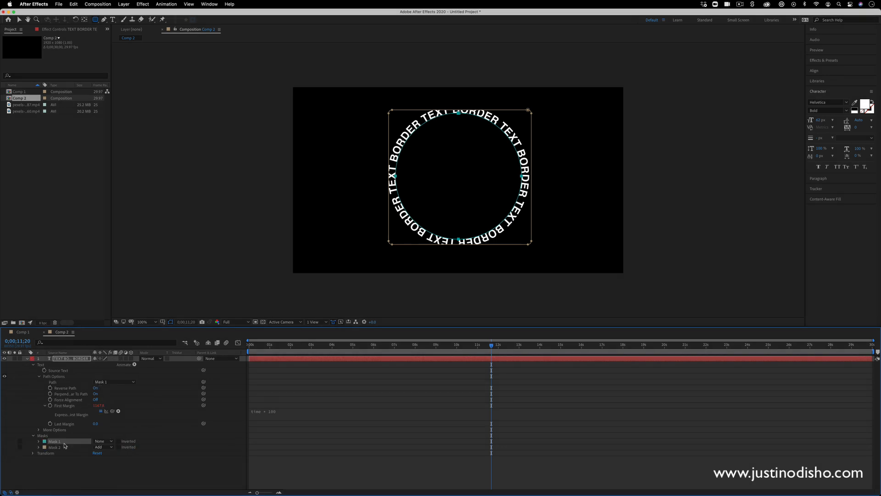
left_click(113, 382)
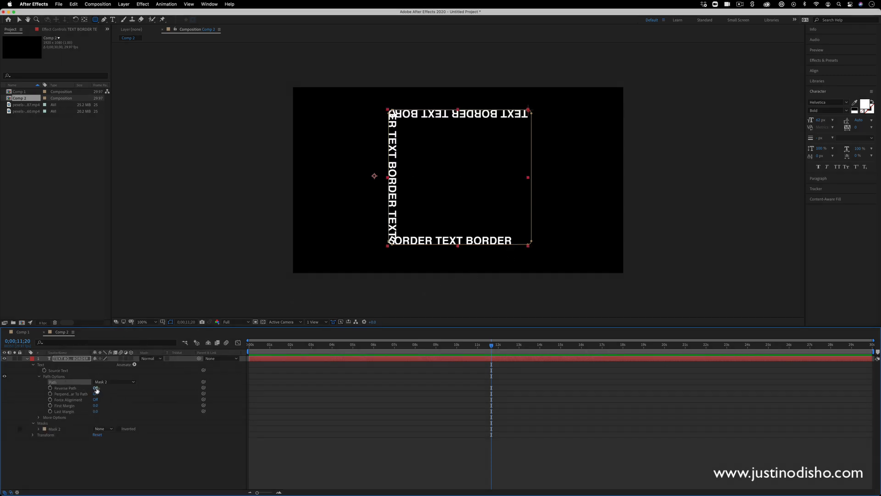
left_click(96, 388)
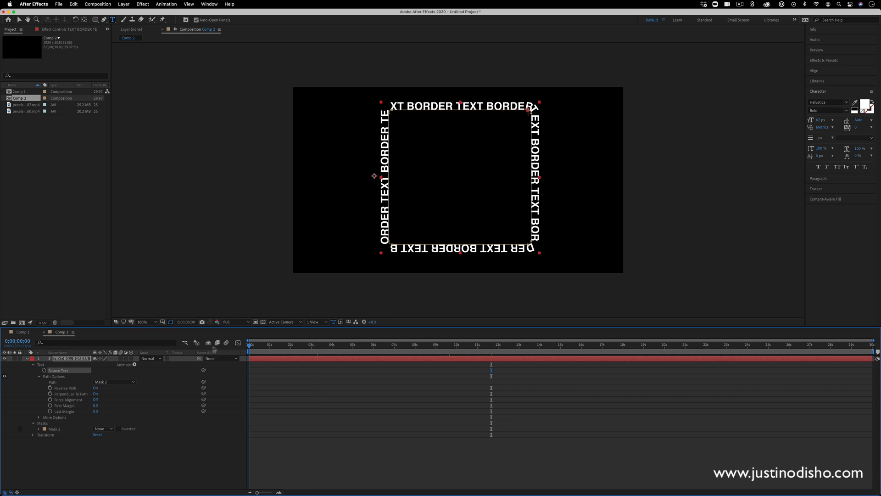
Add a time-based First Margin expression and preview the text travelling around the rectangle
left_click(268, 345)
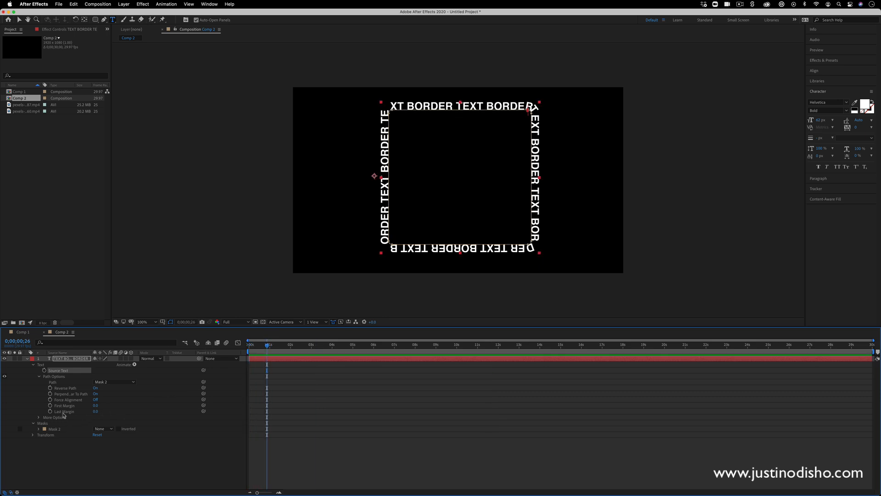
left_click(44, 405)
type("time * 150")
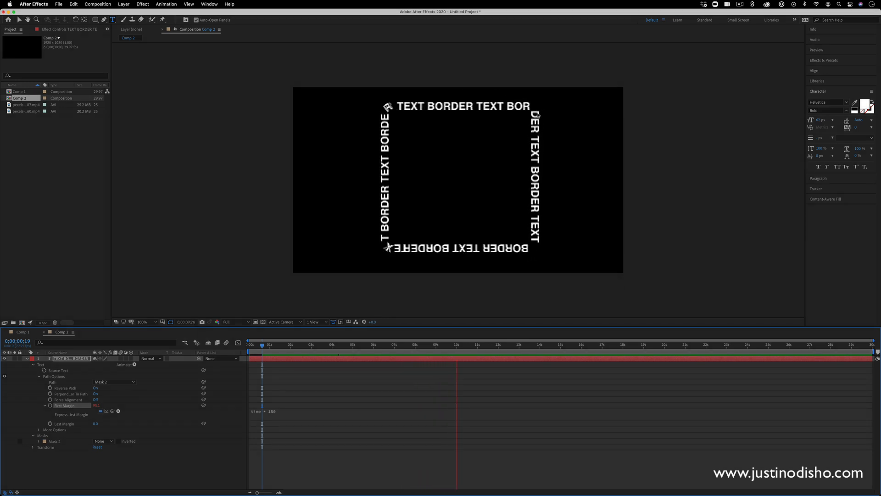
left_click(498, 344)
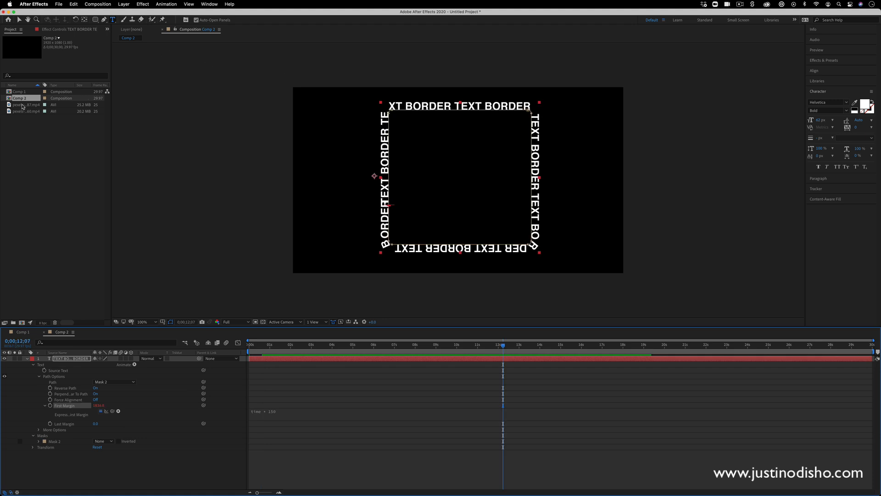
Place the pool video beneath the text and mask it to the rectangle inside the border
left_click(22, 104)
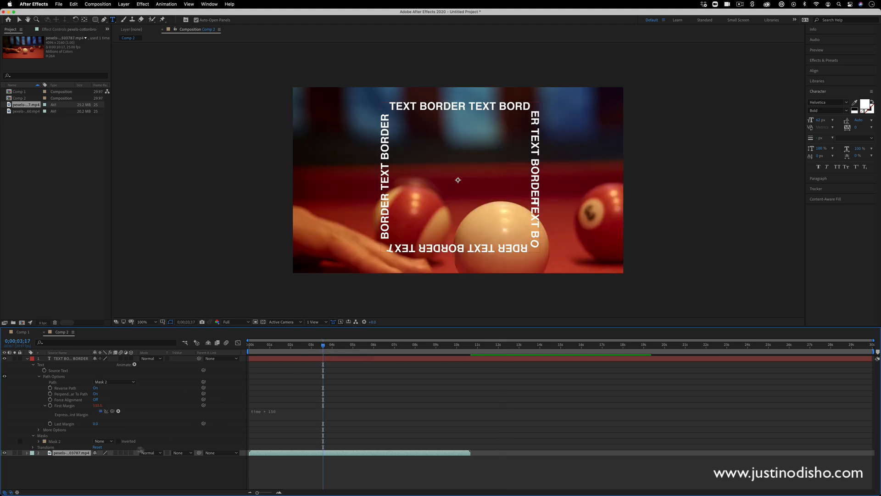
left_click(96, 19)
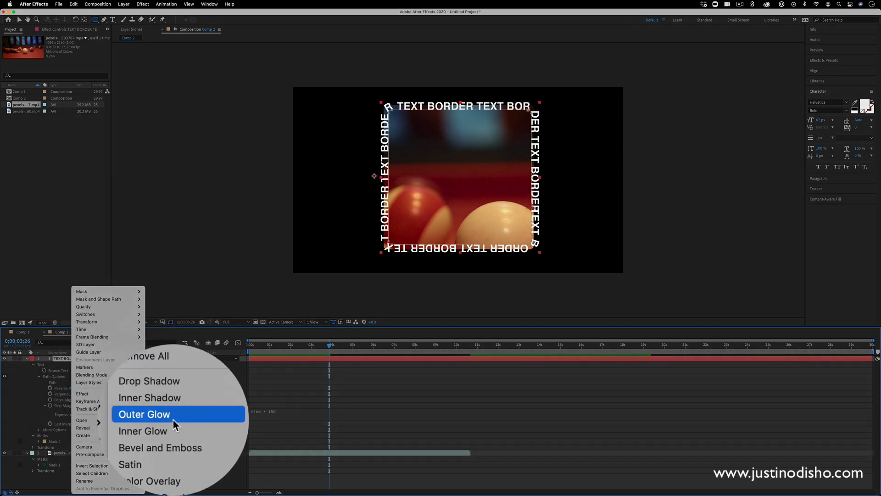
Apply an Outer Glow layer style to TEXT BORDER and change its fill colour to yellow
left_click(144, 414)
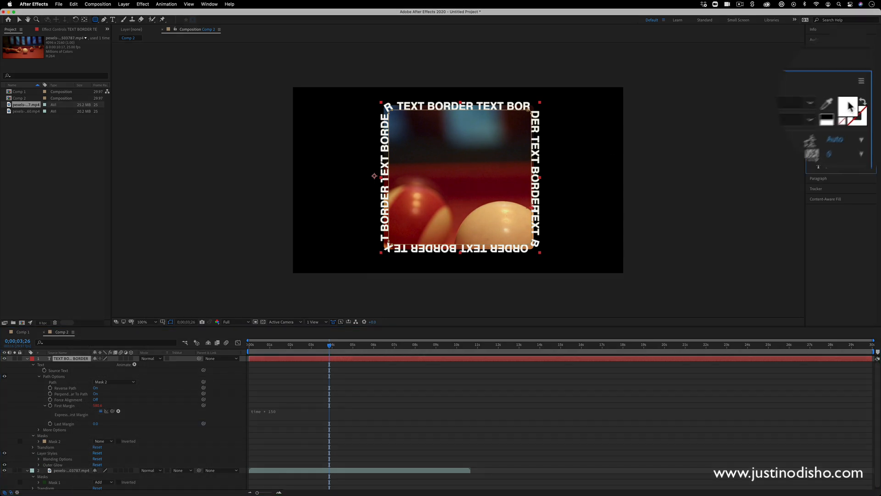
left_click(870, 101)
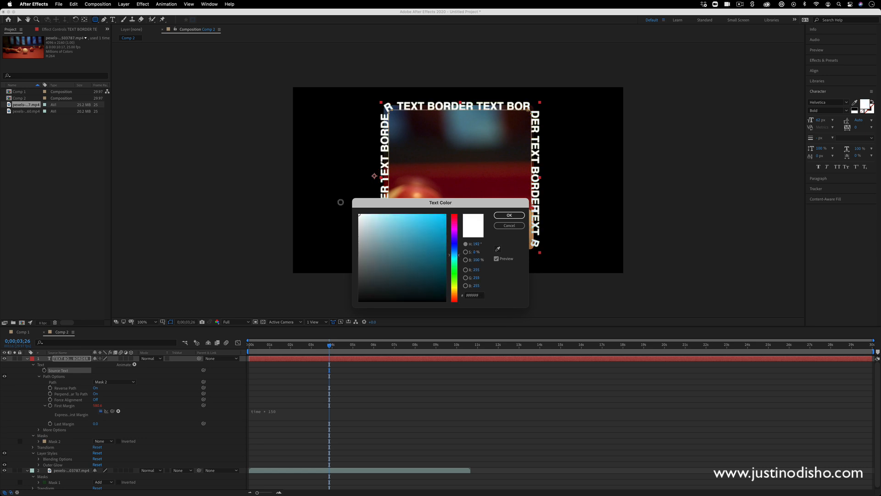
left_click(443, 218)
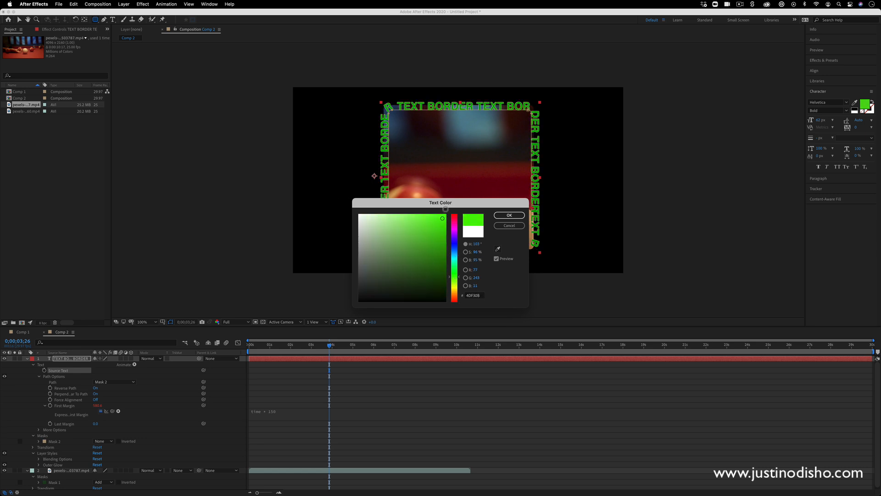
left_click(508, 214)
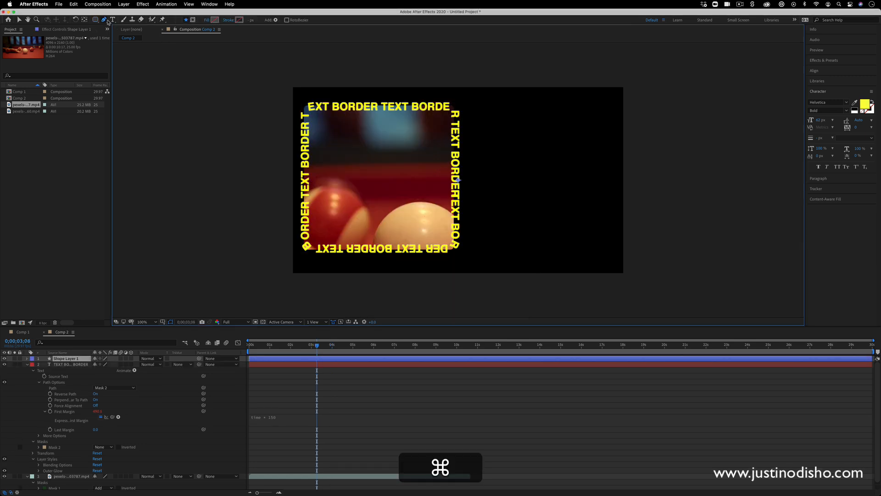
Draw a heart-shaped Mask 3 with the Pen tool and route the text along it, then preview
left_click(96, 19)
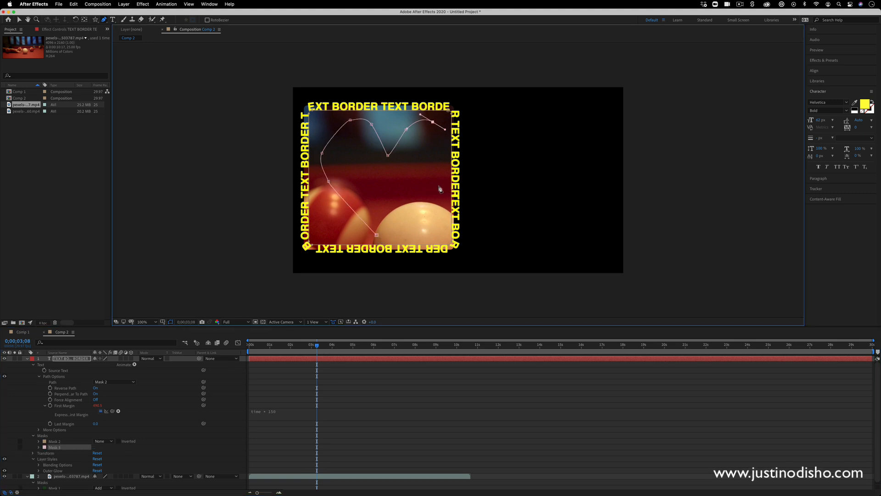
left_click(102, 446)
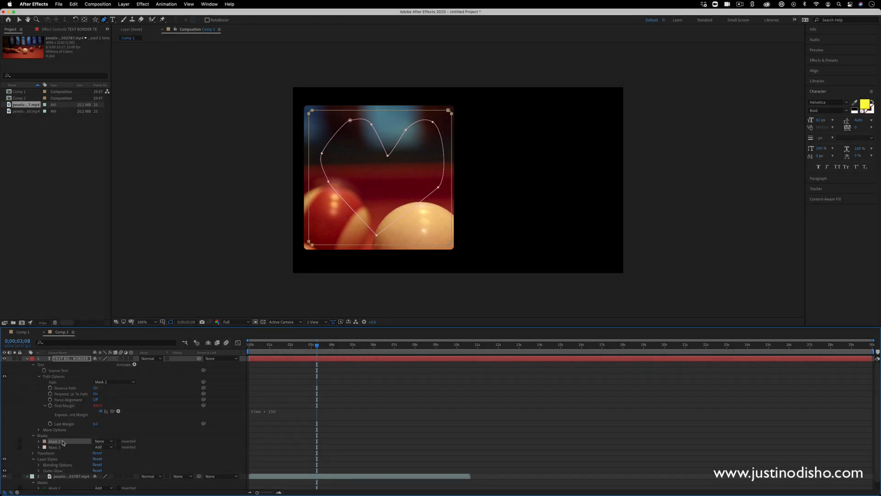
left_click(114, 382)
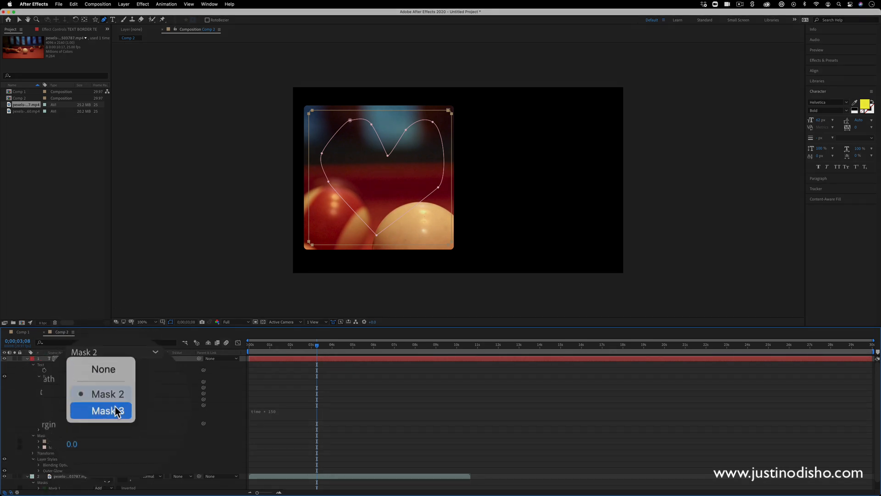
left_click(106, 411)
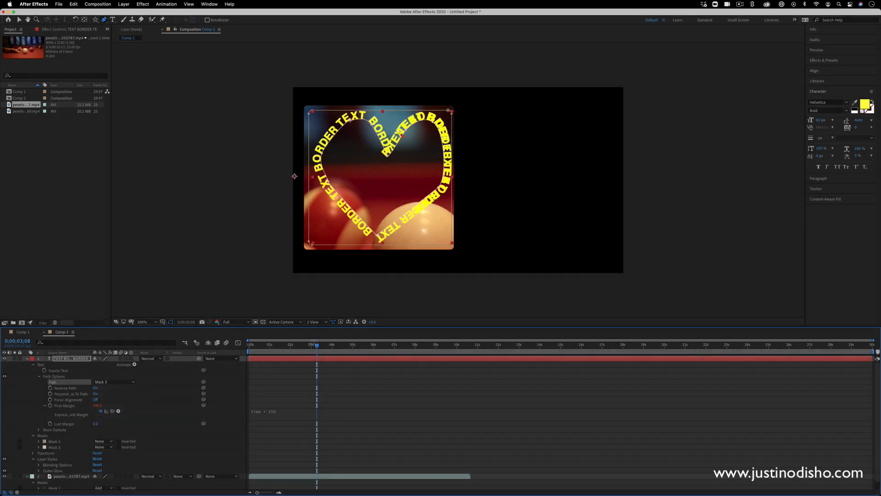
left_click(292, 345)
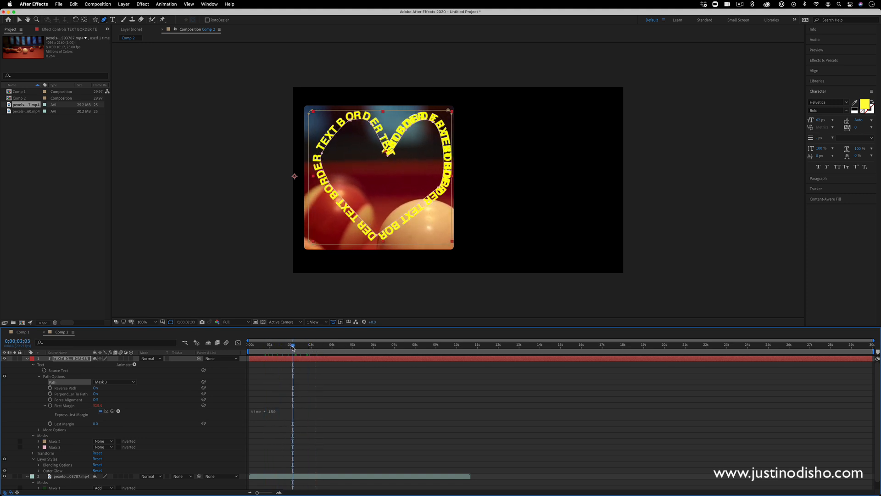